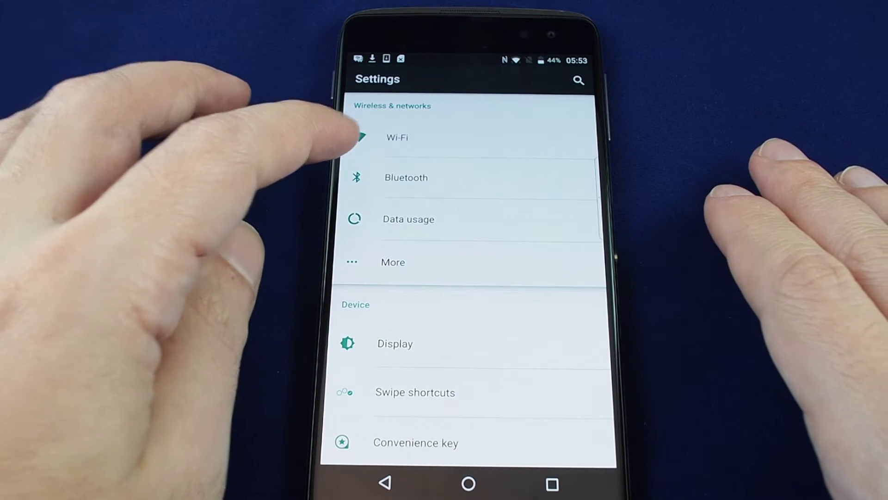
Open More under Wireless & networks, then Tethering & mobile hotspot.
{"action": "left_click", "coordinate": [393, 261]}
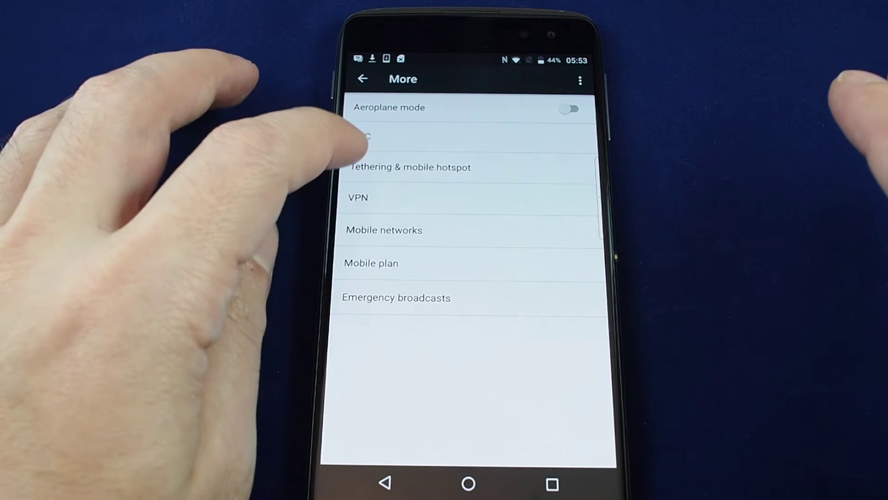
{"action": "left_click", "coordinate": [410, 167]}
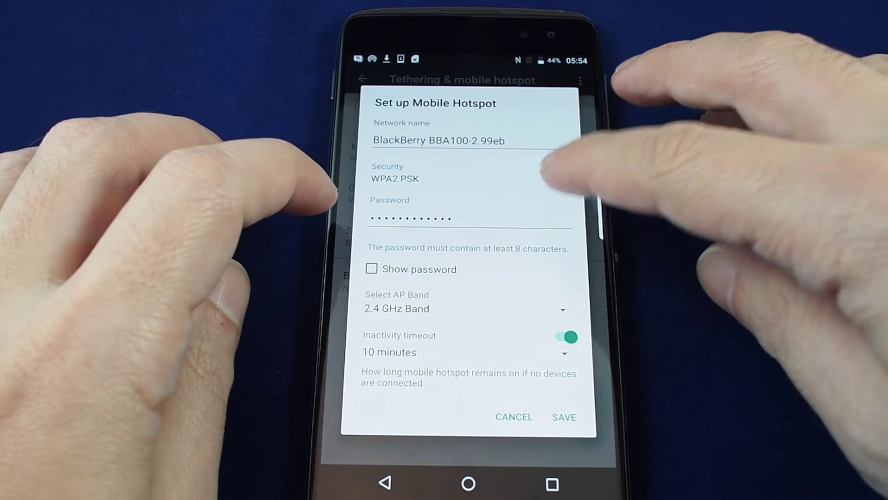
{"action": "left_click", "coordinate": [469, 178]}
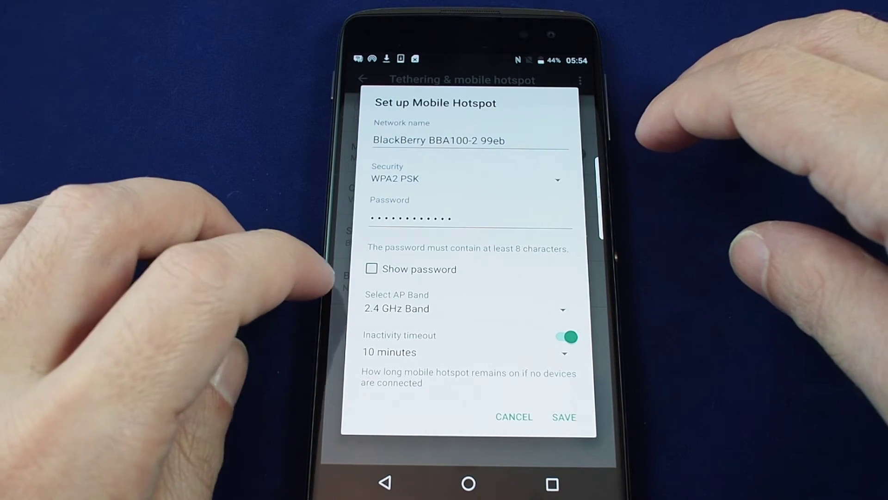
{"action": "left_click", "coordinate": [372, 269]}
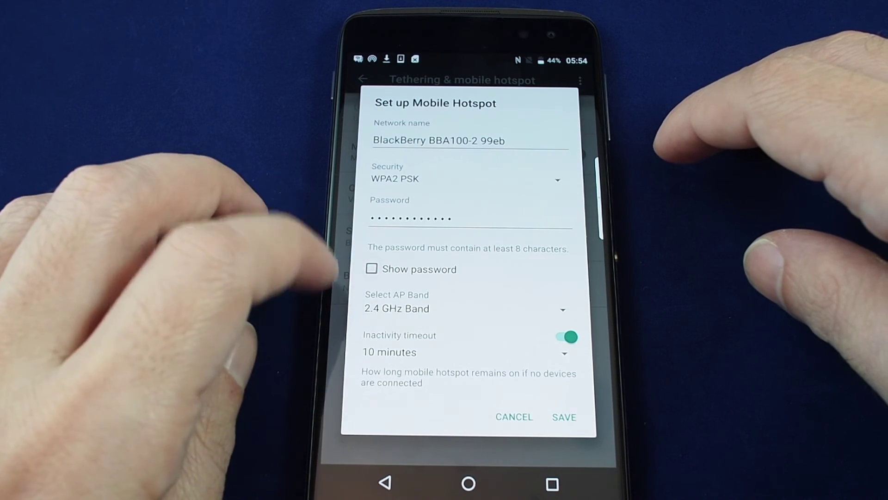
{"action": "left_click", "coordinate": [460, 308]}
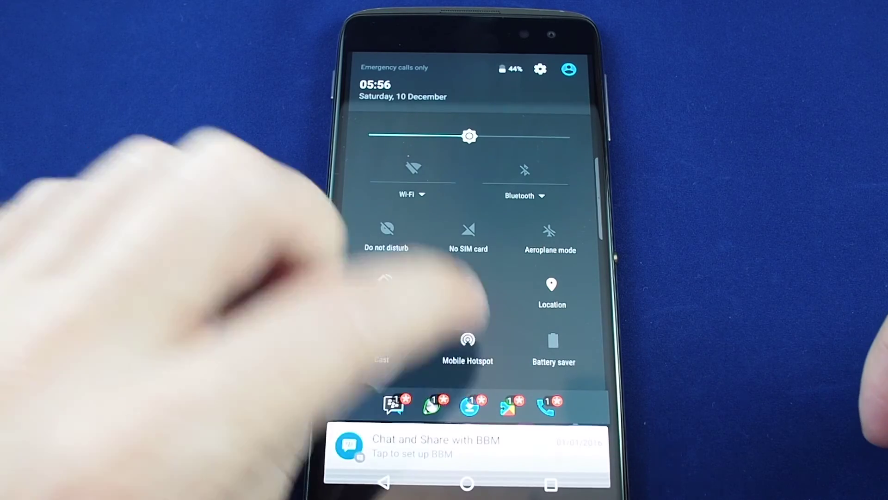
Check the Mobile Hotspot toggle is on via its quick settings tile, then return home.
{"action": "left_click", "coordinate": [468, 343]}
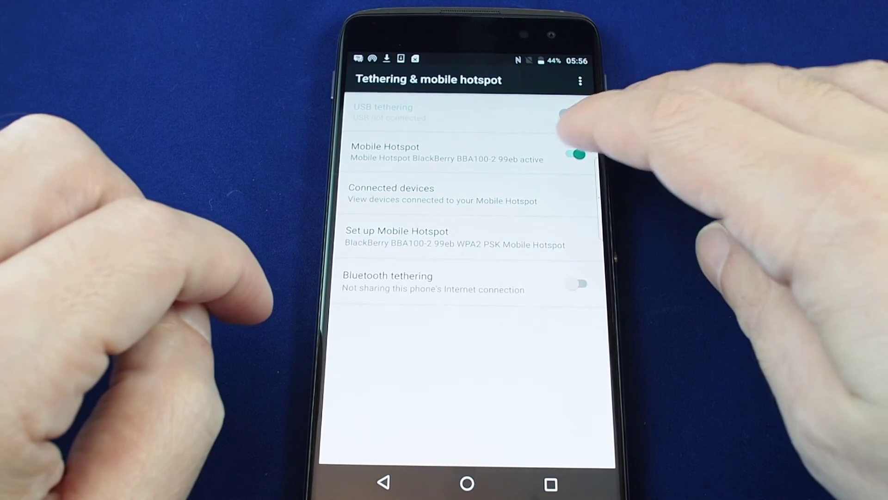
{"action": "left_click", "coordinate": [577, 153]}
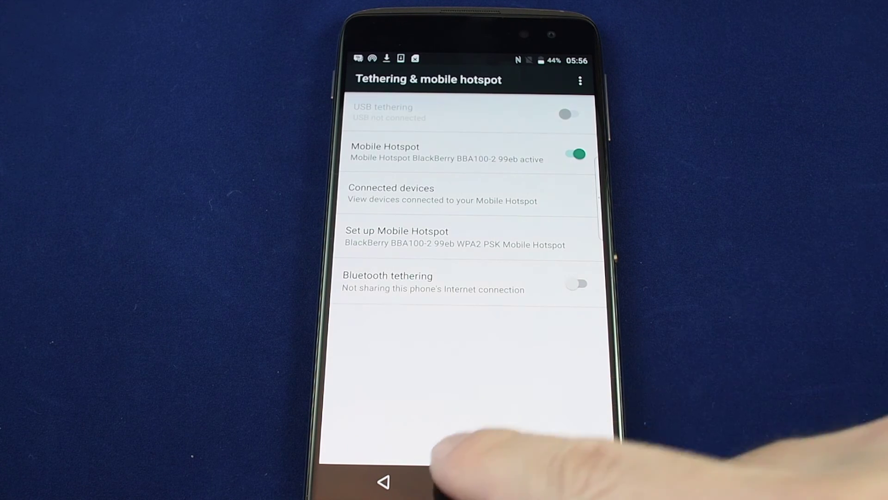
{"action": "left_click", "coordinate": [386, 479]}
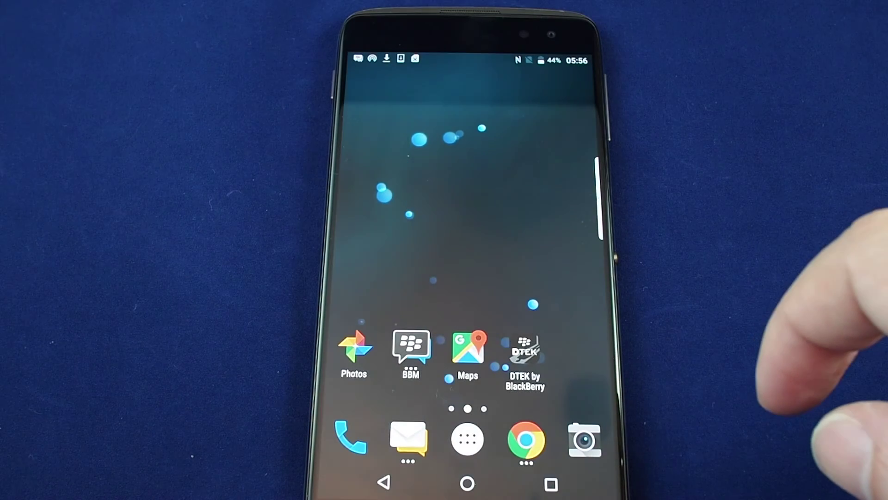